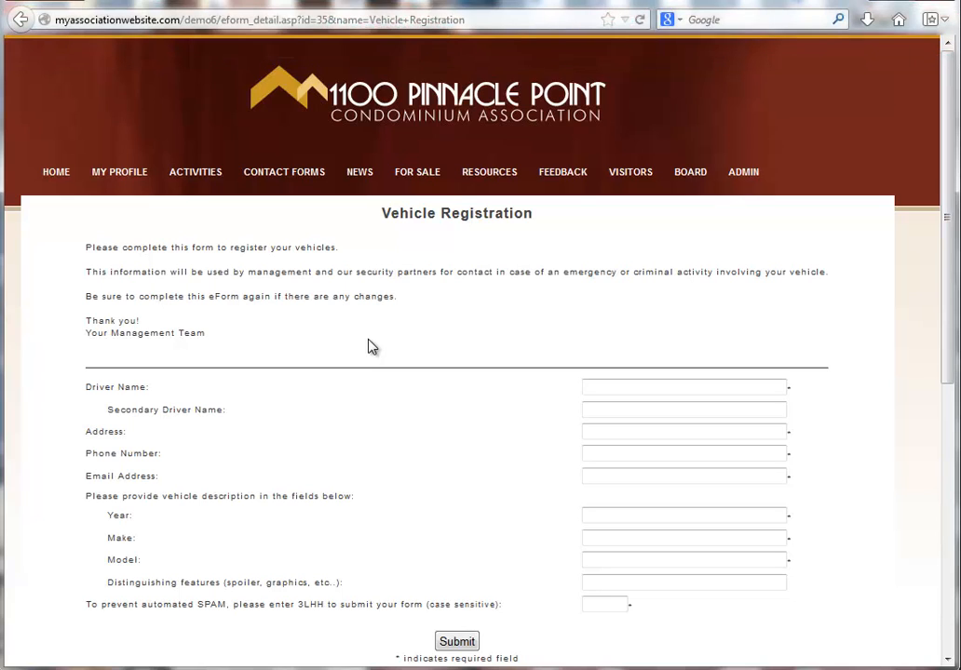
{"action": "mouse_move", "coordinate": [350, 339]}
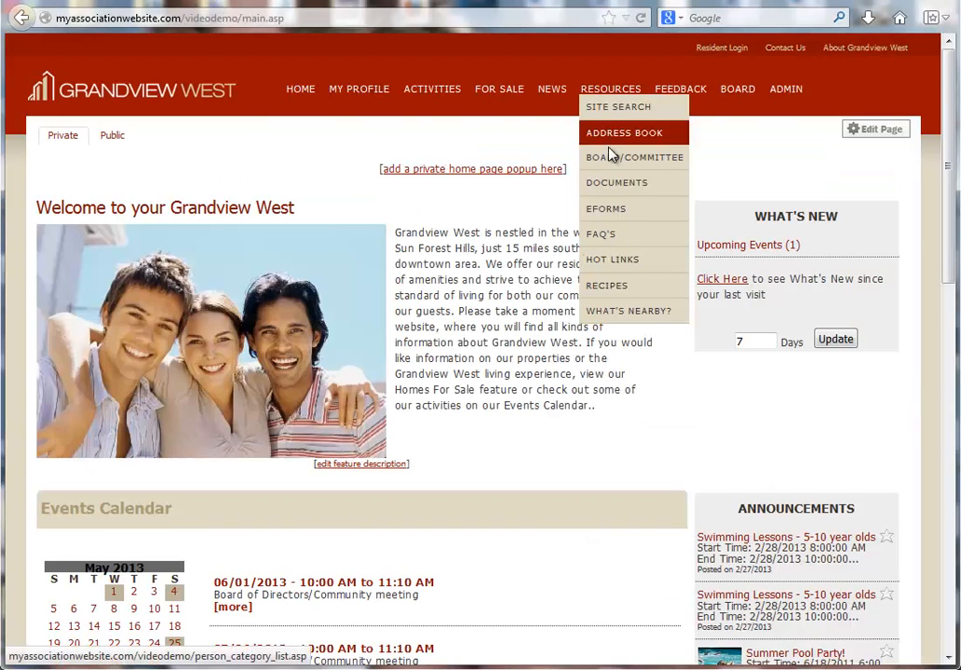
Step: Go to Resources > eForms management and start a new blank eForm
{"action": "left_click", "coordinate": [605, 207]}
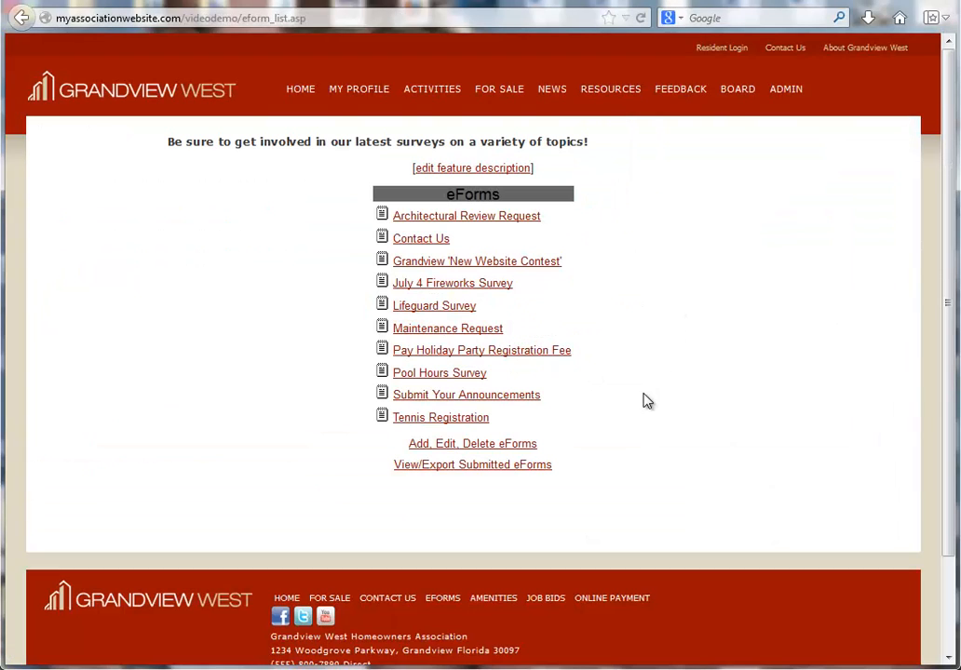
{"action": "mouse_move", "coordinate": [462, 452]}
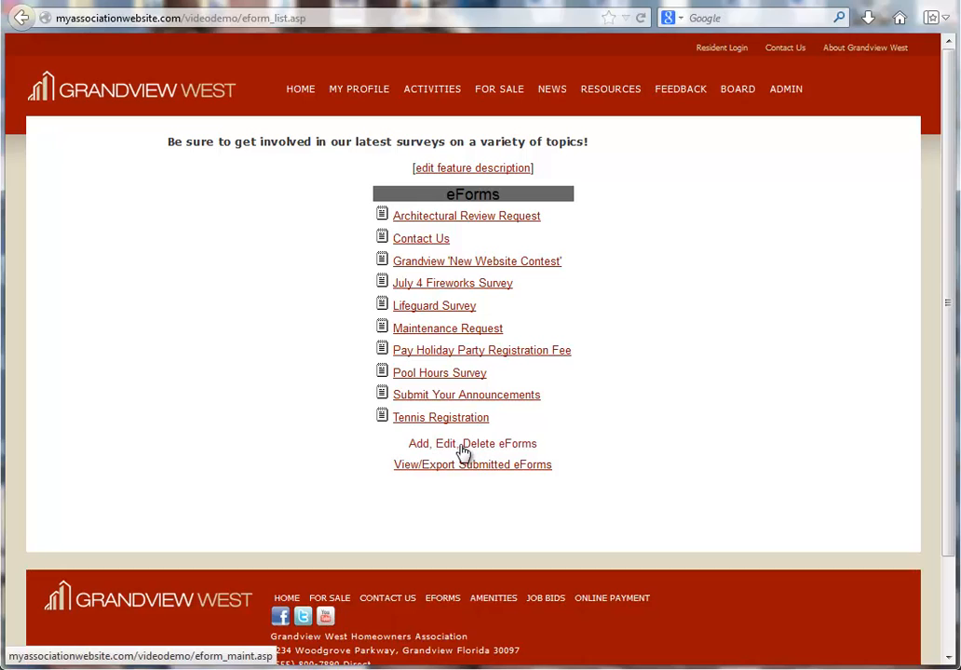
{"action": "left_click", "coordinate": [459, 443]}
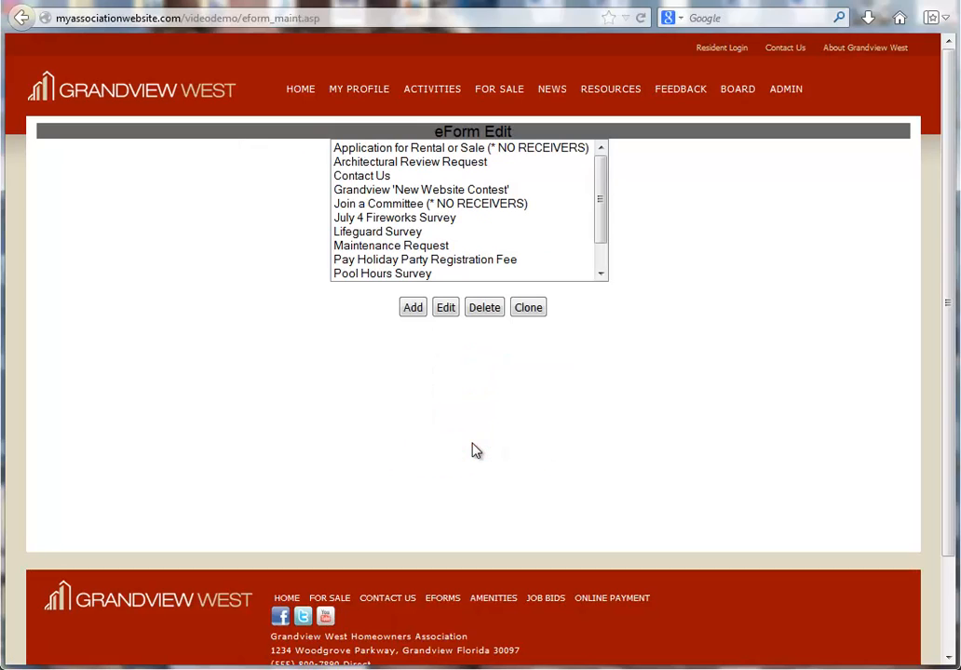
{"action": "mouse_move", "coordinate": [412, 307]}
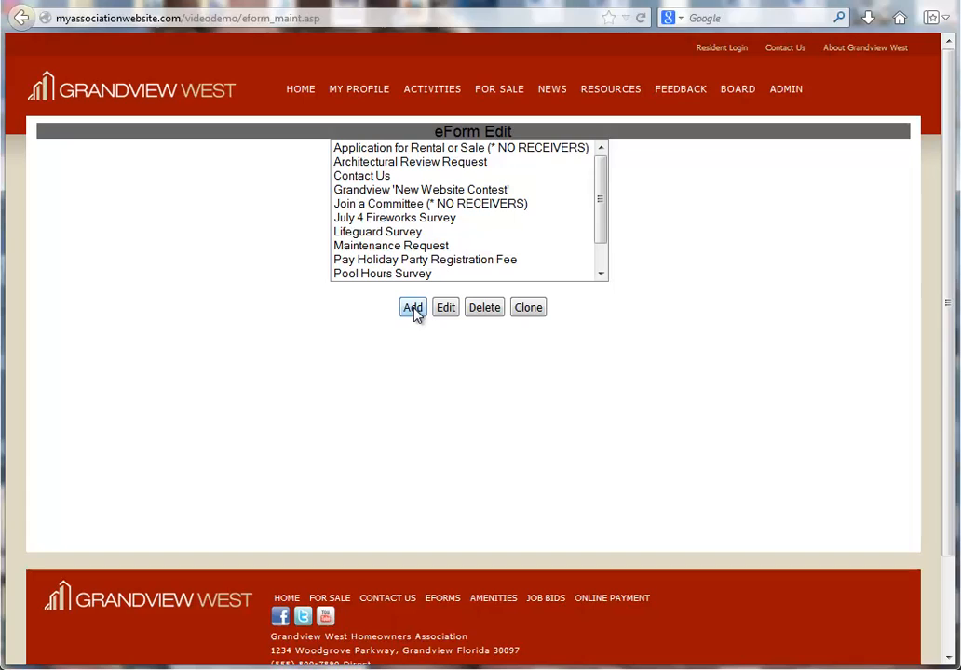
{"action": "left_click", "coordinate": [413, 307]}
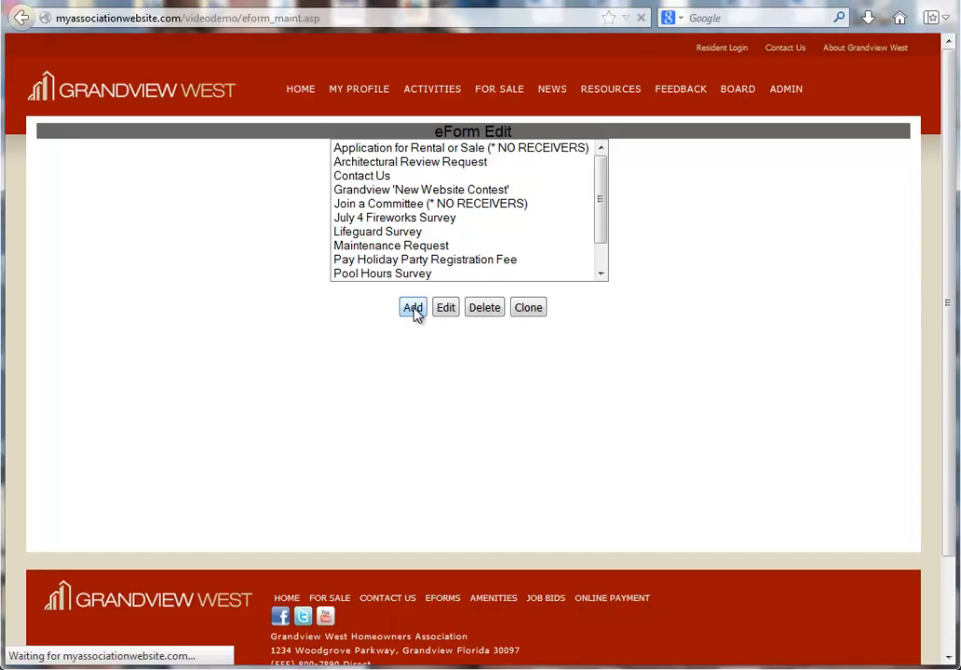
{"action": "left_click", "coordinate": [412, 307]}
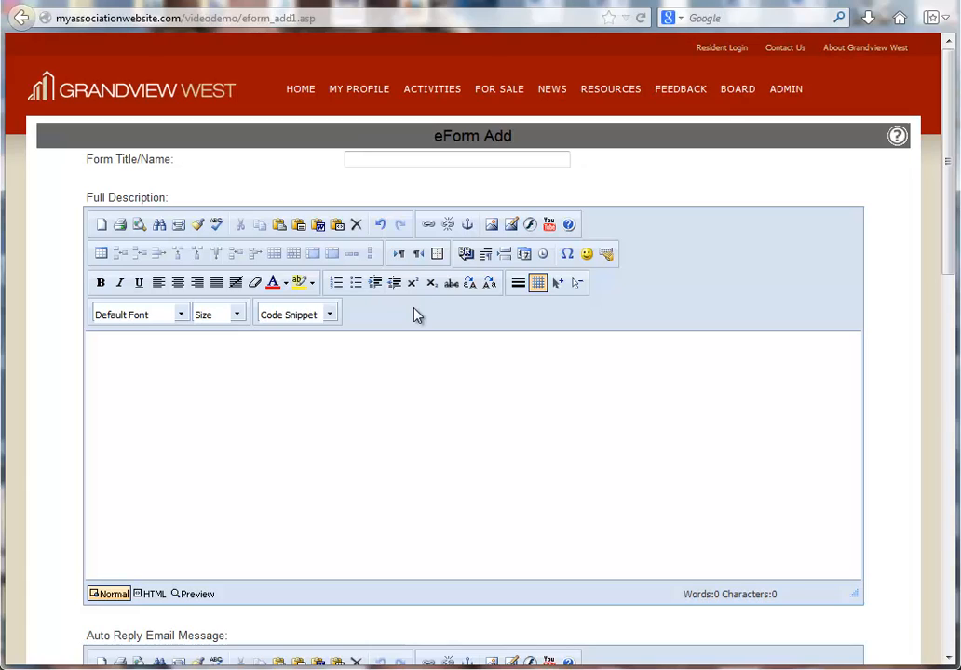
Step: Title the eForm 'Vehicle Registration' and add its vehicle registration description
{"action": "type", "text": "Vehicle Registration"}
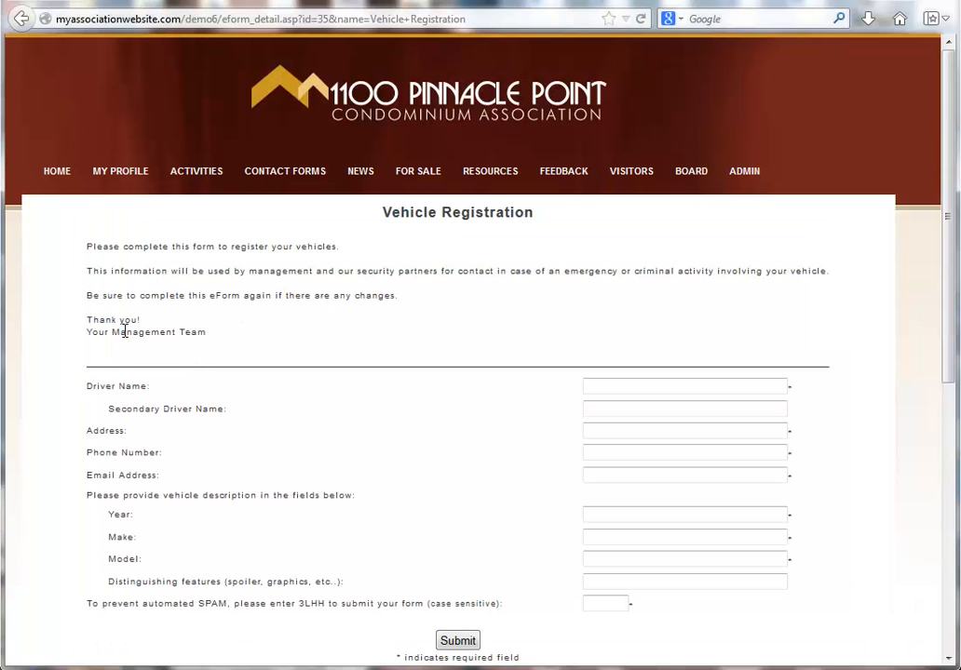
{"action": "mouse_move", "coordinate": [186, 310]}
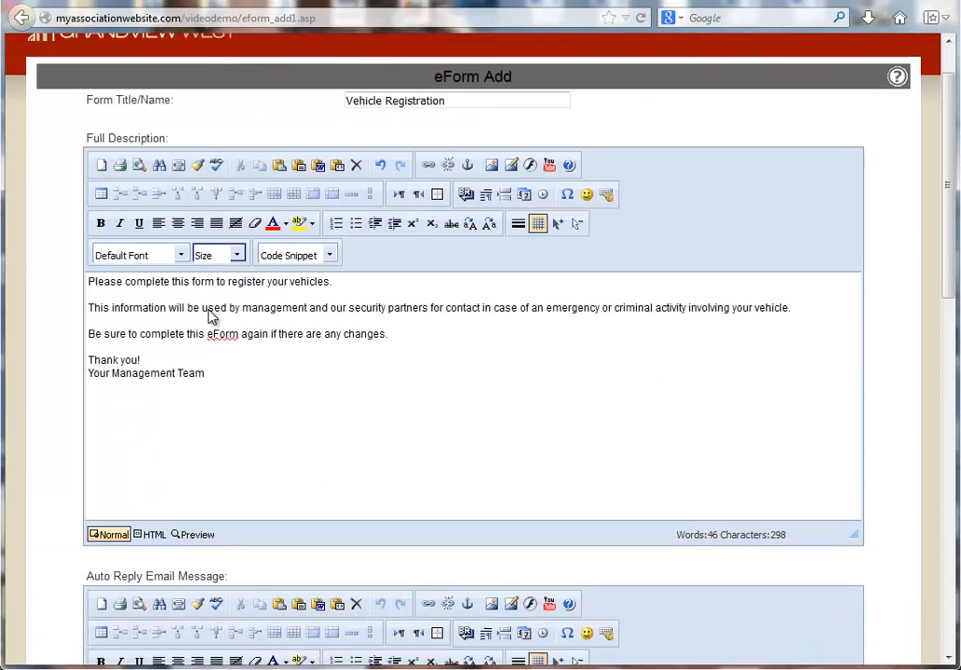
{"action": "scroll", "scroll_direction": "down", "scroll_amount": 3}
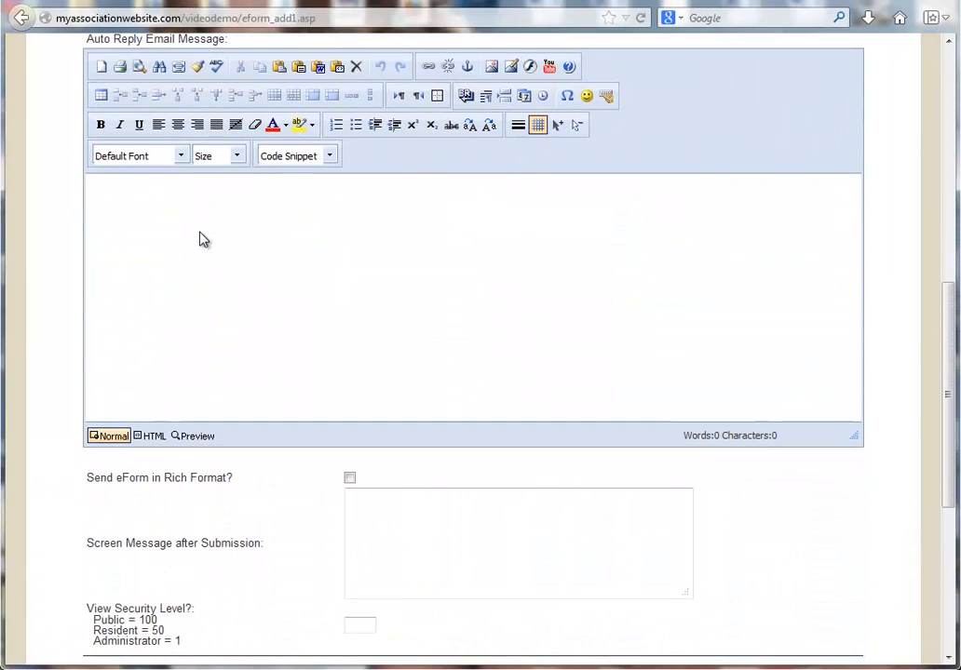
{"action": "left_click", "coordinate": [204, 239]}
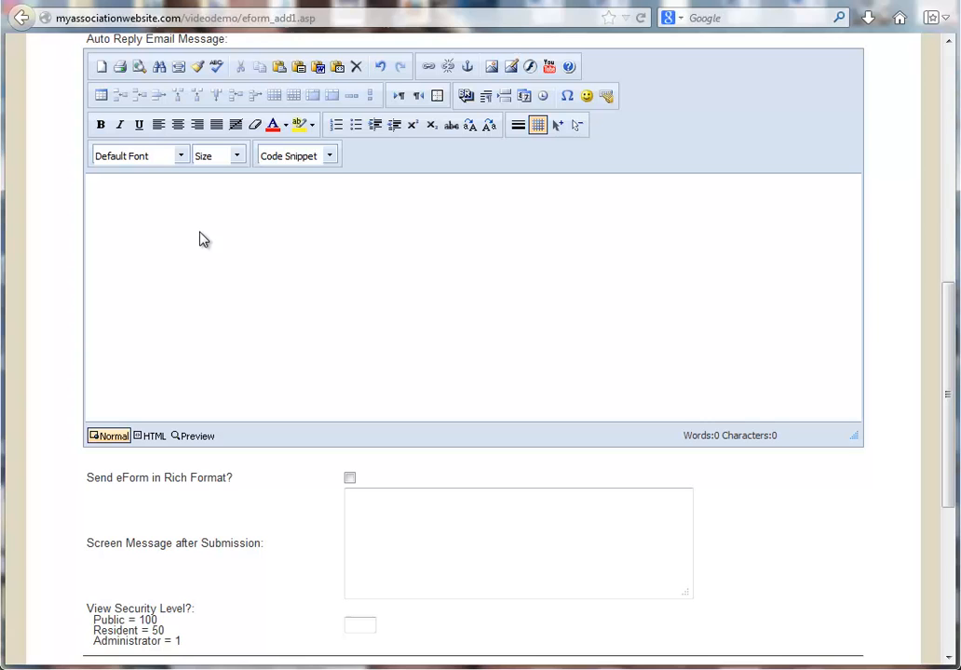
{"action": "mouse_move", "coordinate": [168, 250]}
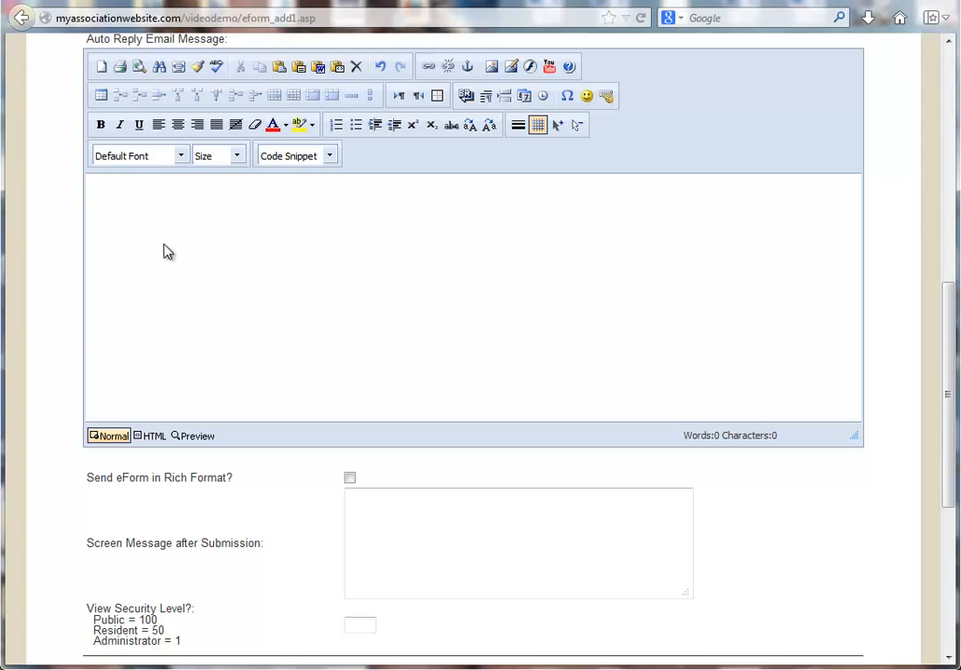
{"action": "scroll", "scroll_direction": "down", "scroll_amount": 3}
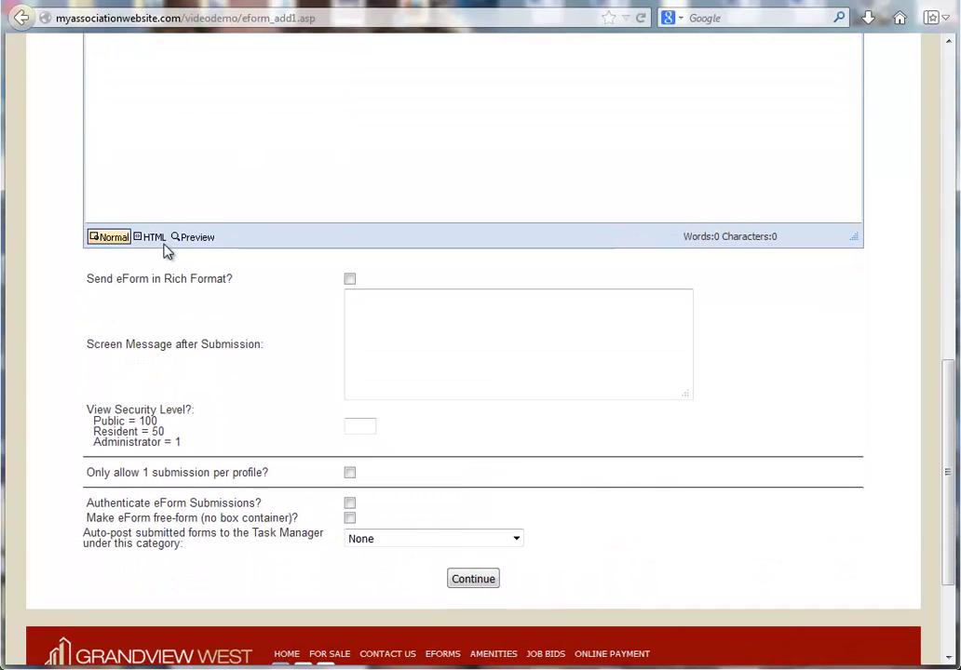
Step: Enable rich-format sending, write the thank-you screen message, and set view security level 50
{"action": "left_click", "coordinate": [350, 278]}
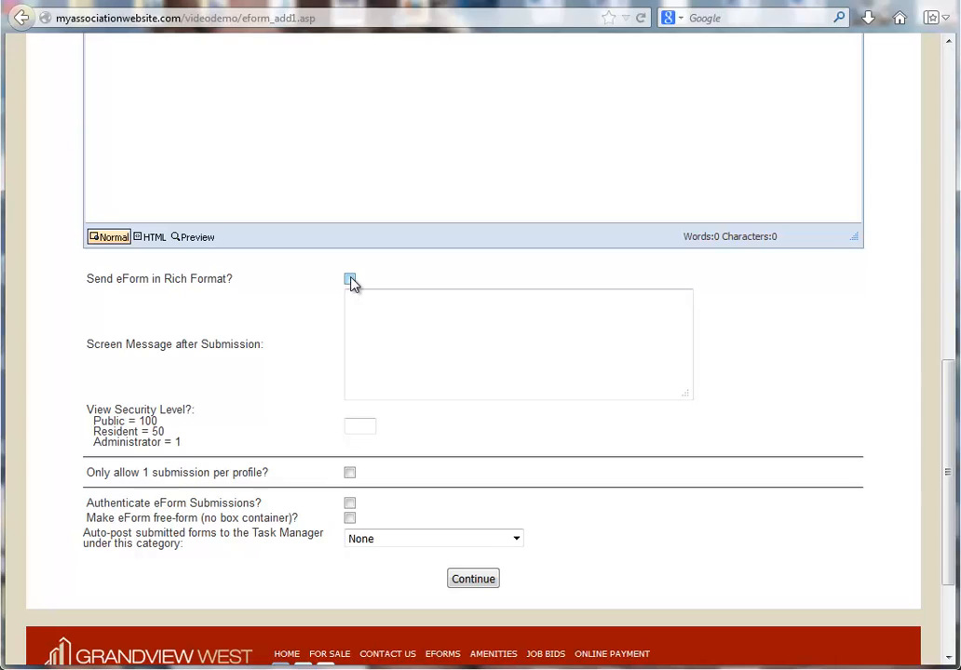
{"action": "left_click", "coordinate": [350, 281]}
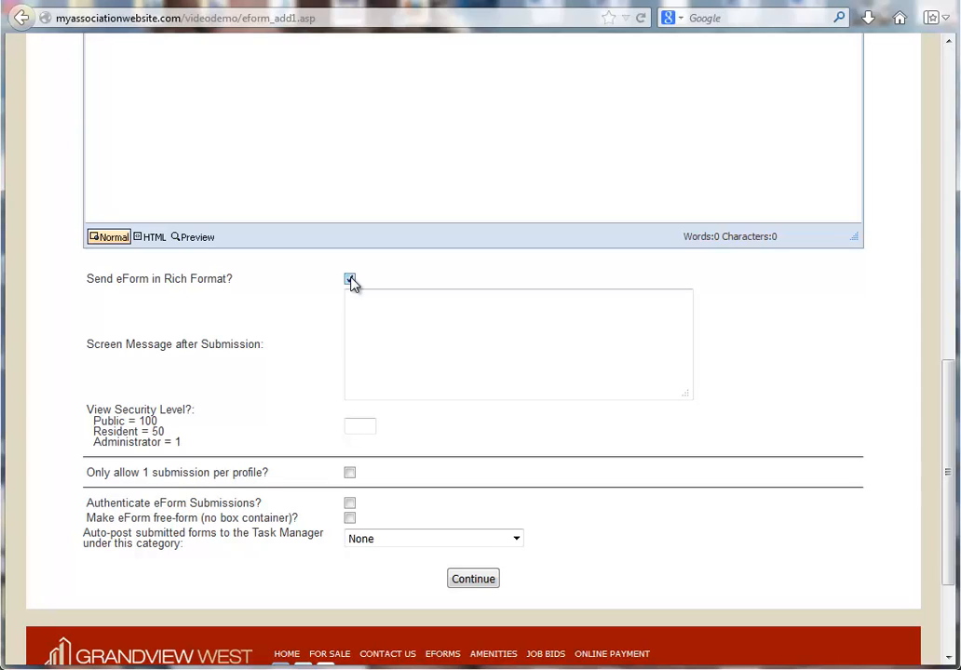
{"action": "left_click", "coordinate": [350, 279]}
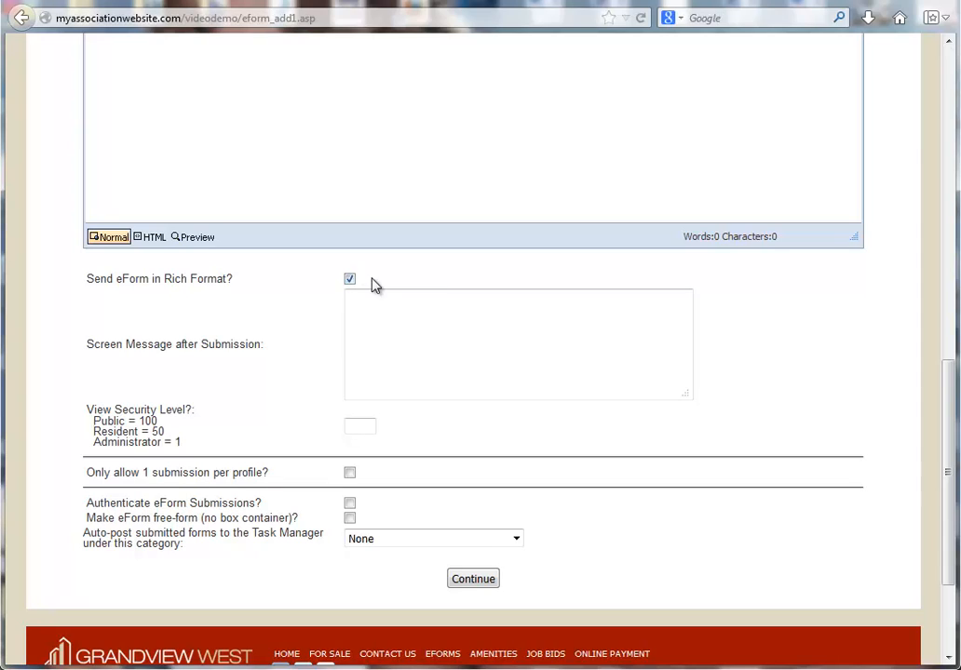
{"action": "left_click", "coordinate": [405, 332]}
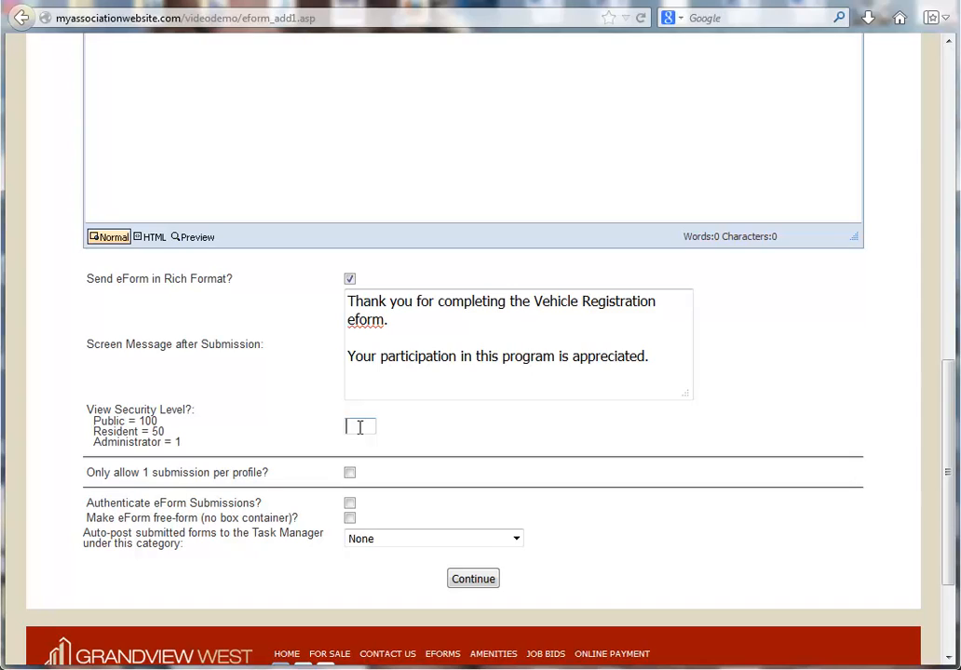
{"action": "type", "text": "5"}
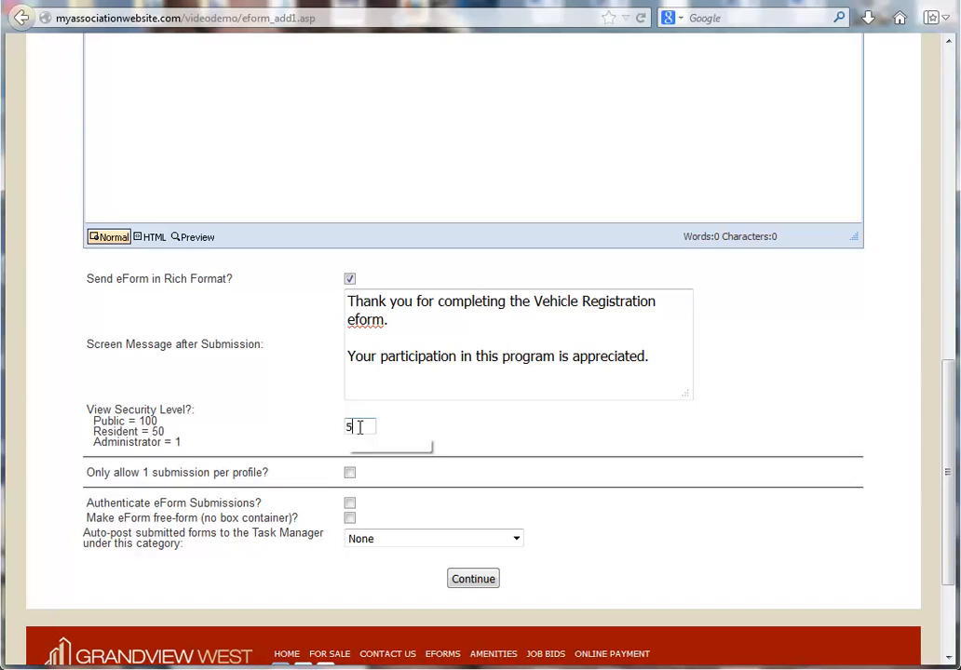
{"action": "type", "text": "0"}
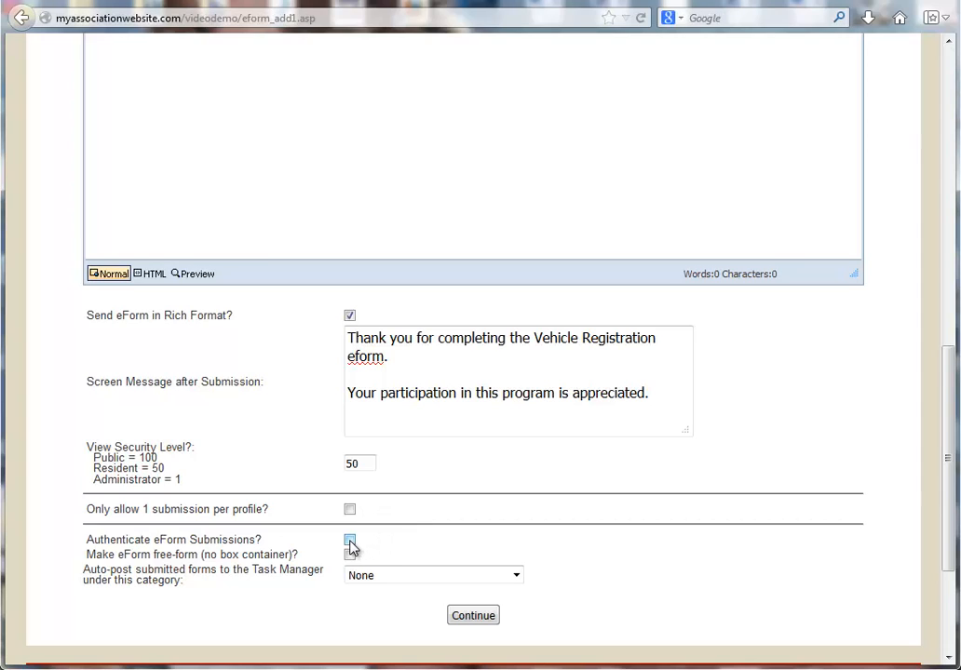
Step: Require authentication for submissions and save the eForm settings
{"action": "left_click", "coordinate": [350, 539]}
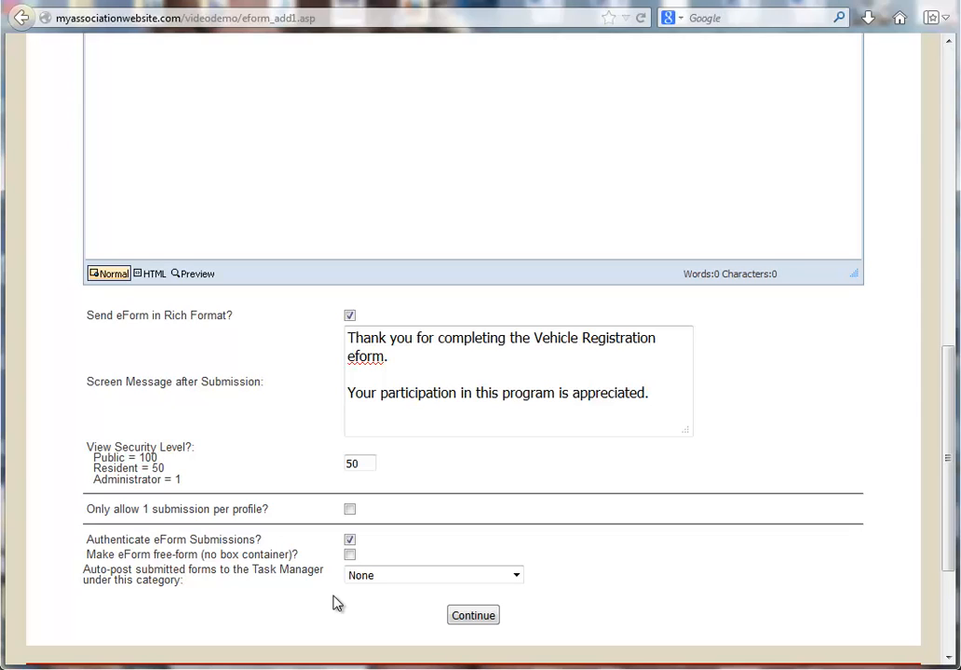
{"action": "mouse_move", "coordinate": [380, 597]}
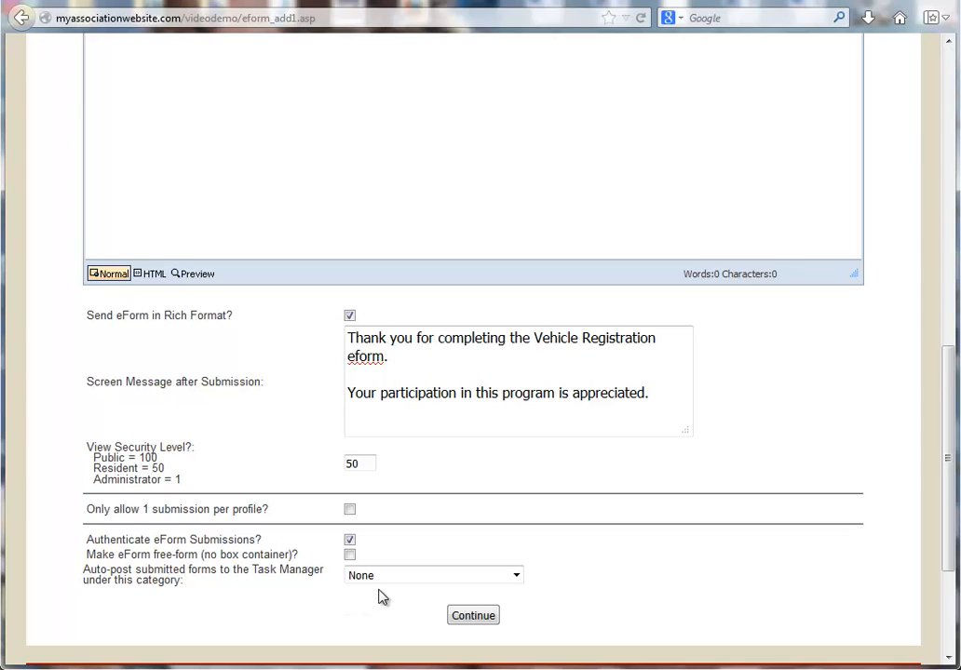
{"action": "mouse_move", "coordinate": [389, 594]}
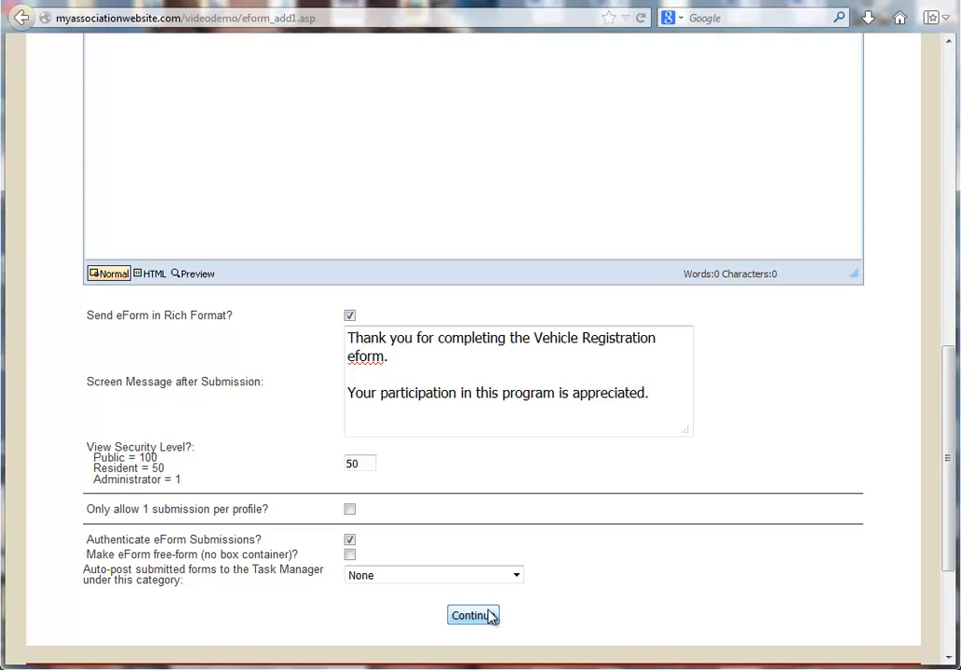
{"action": "left_click", "coordinate": [472, 615]}
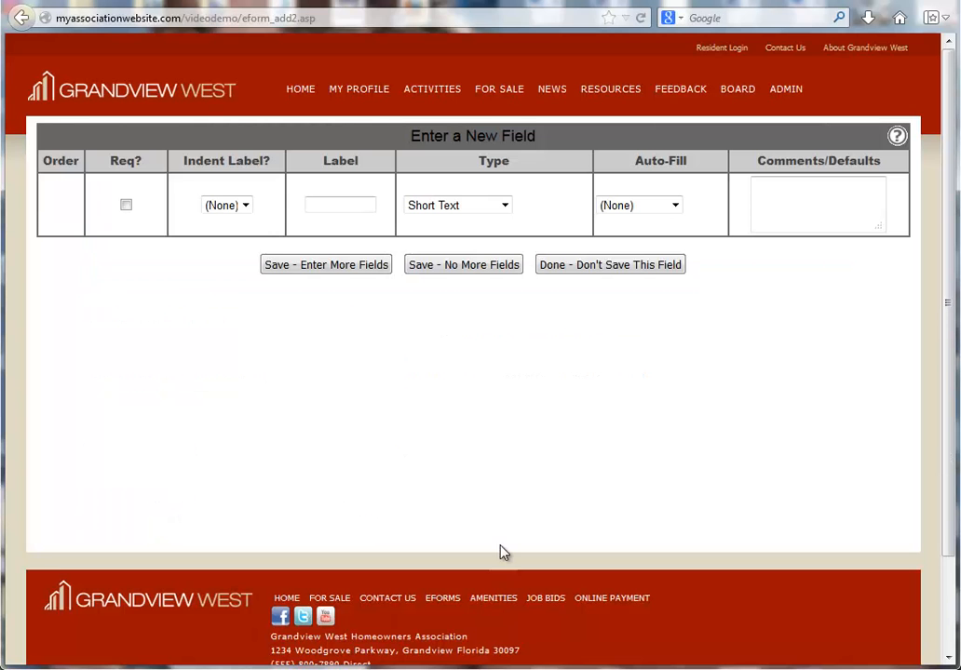
{"action": "mouse_move", "coordinate": [119, 274]}
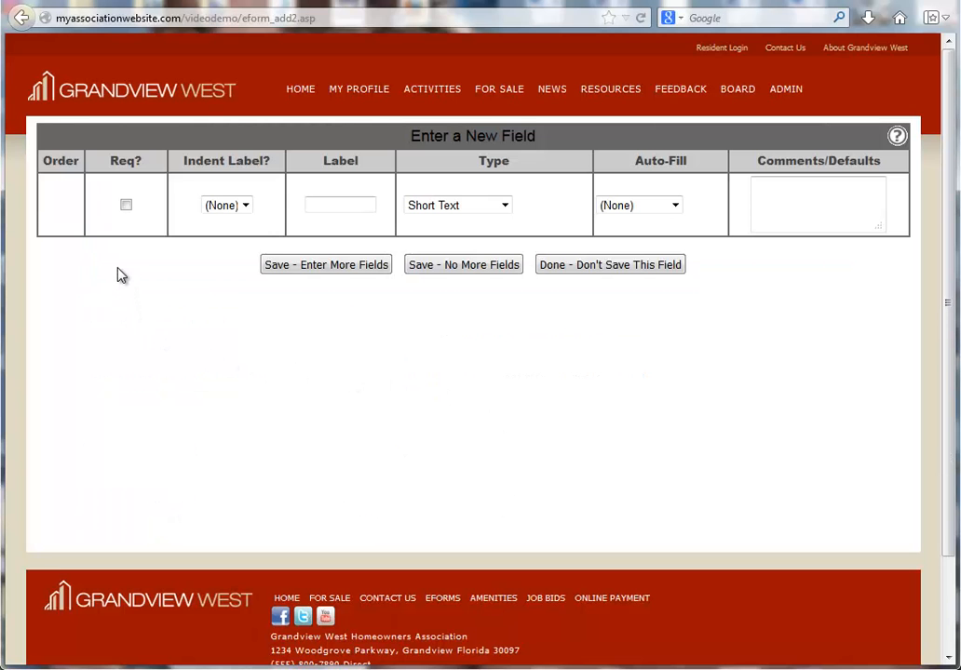
Step: Make the first field a required Short Text 'Driver Name' with no auto-fill
{"action": "left_click", "coordinate": [126, 203]}
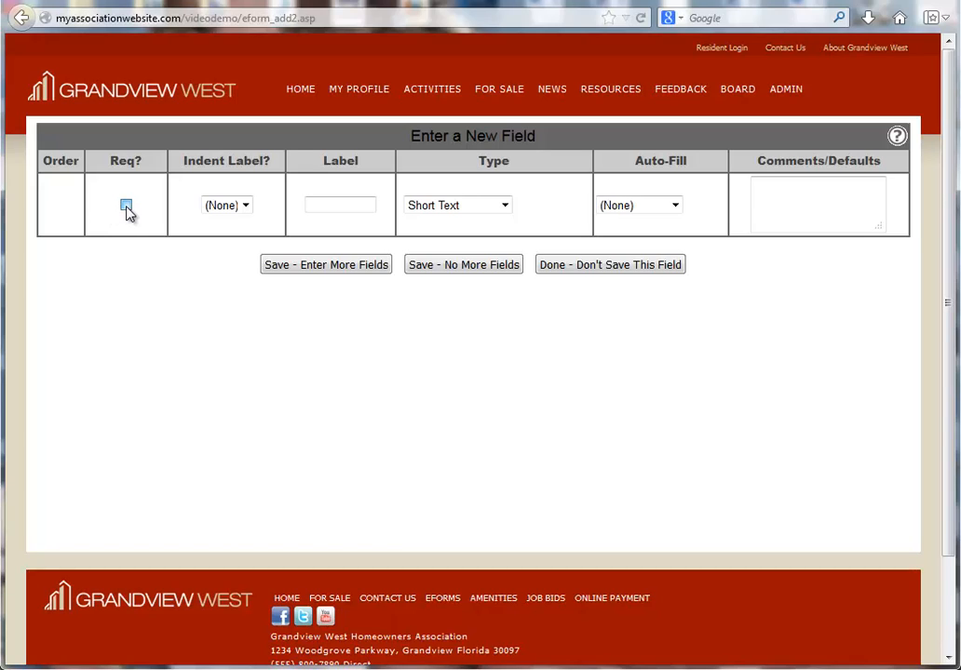
{"action": "left_click", "coordinate": [124, 204]}
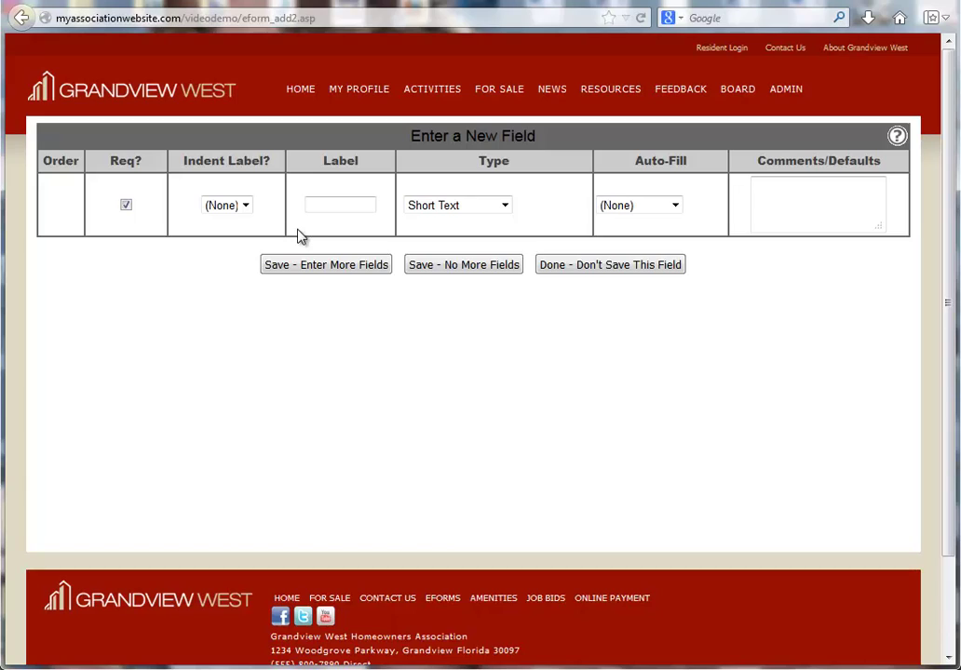
{"action": "left_click", "coordinate": [340, 205]}
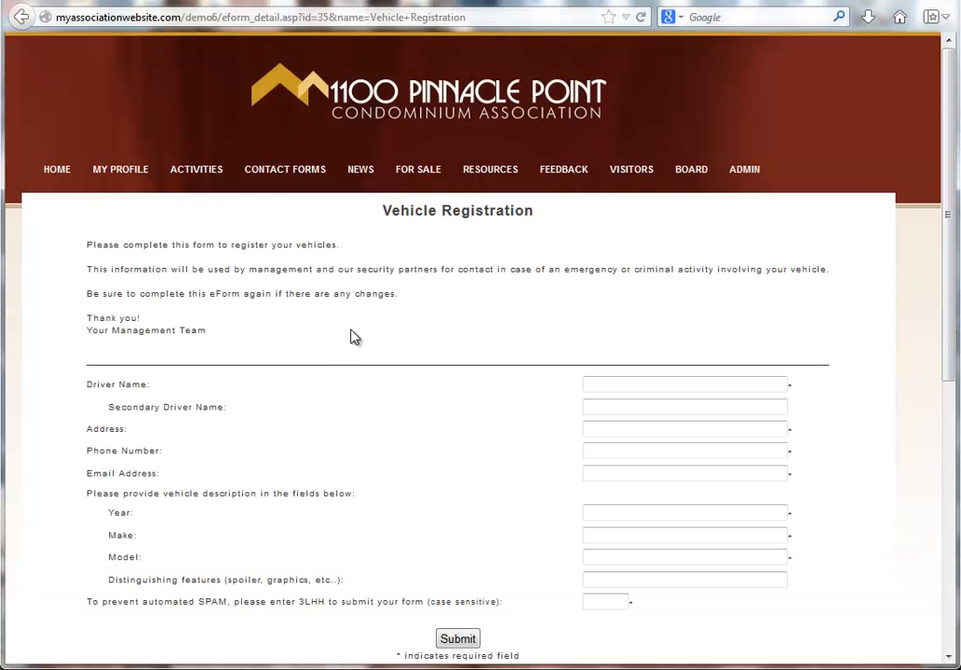
{"action": "mouse_move", "coordinate": [154, 391]}
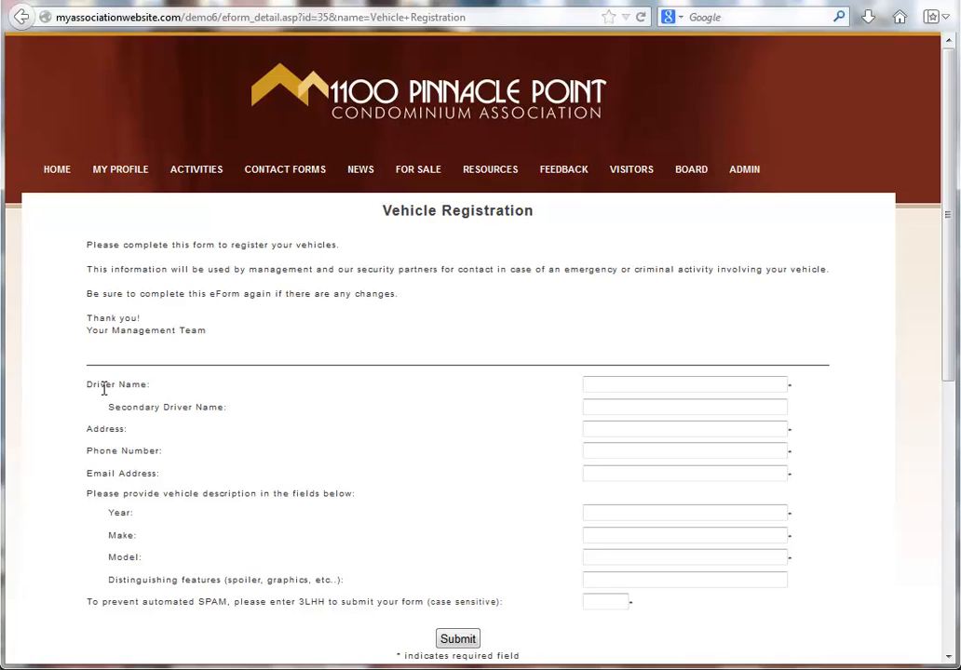
{"action": "mouse_move", "coordinate": [202, 363]}
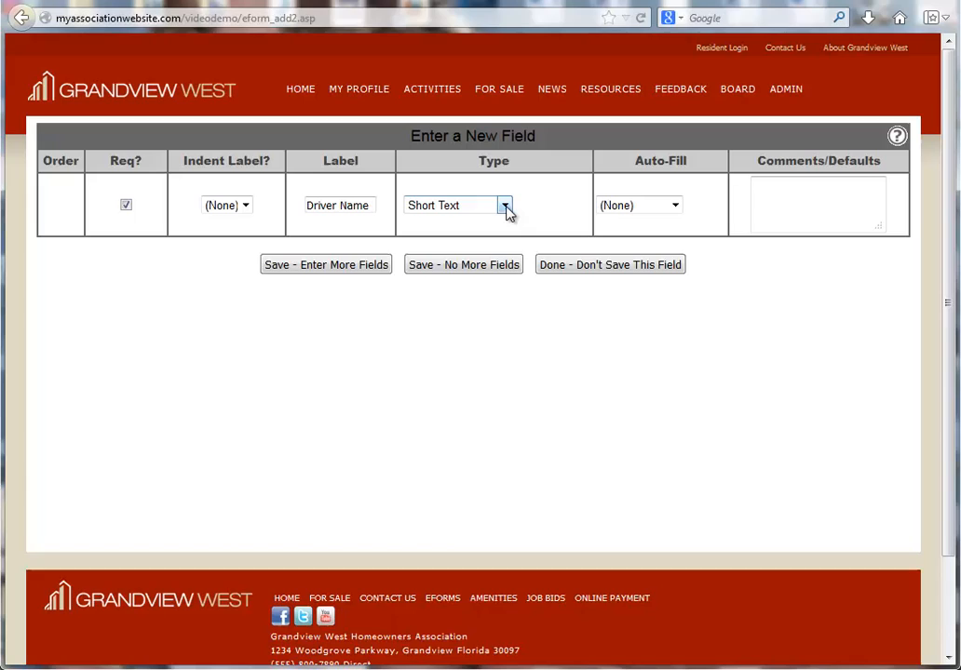
{"action": "left_click", "coordinate": [508, 205]}
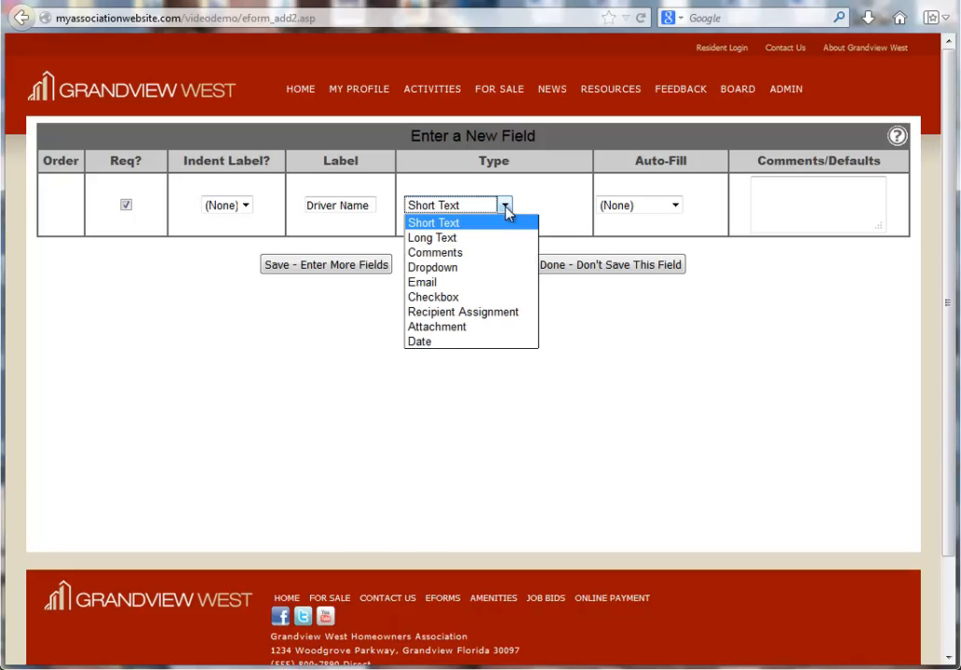
{"action": "left_click", "coordinate": [433, 222]}
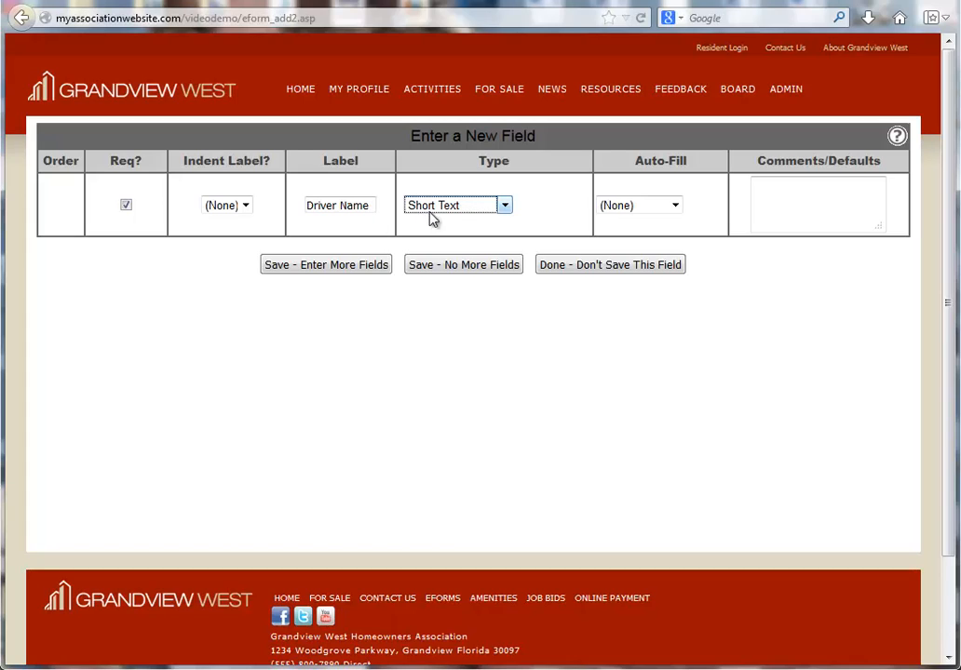
{"action": "mouse_move", "coordinate": [531, 219]}
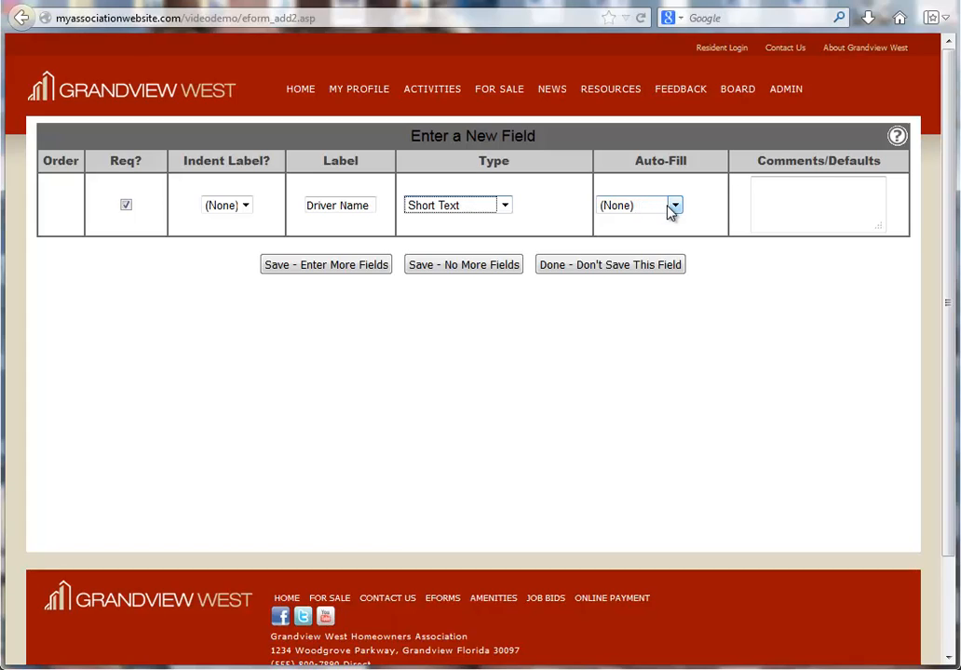
{"action": "left_click", "coordinate": [791, 203]}
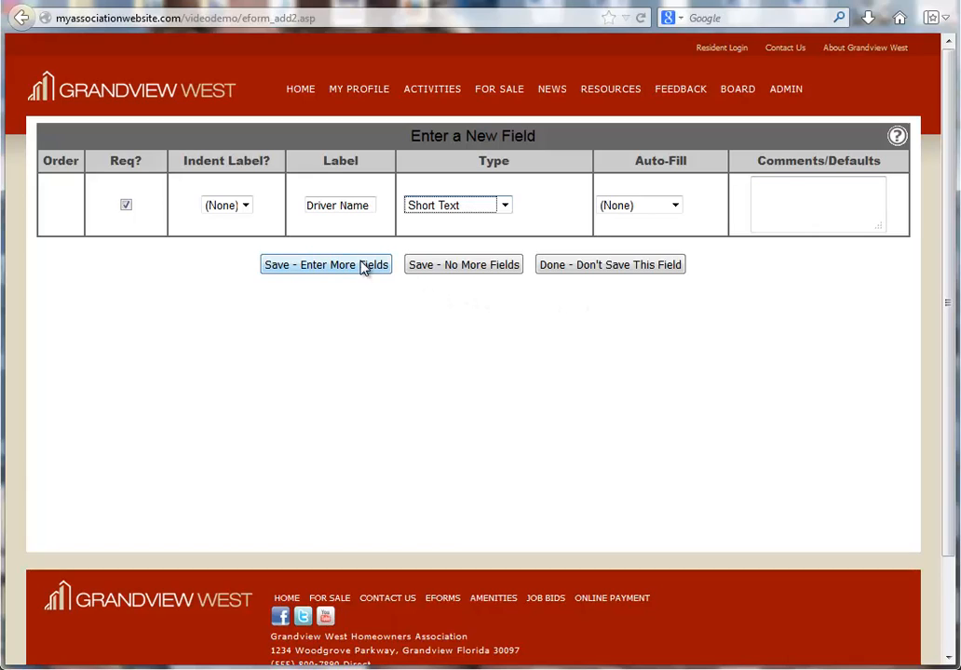
Step: Save the remaining fields through Model, then stop adding fields
{"action": "left_click", "coordinate": [326, 264]}
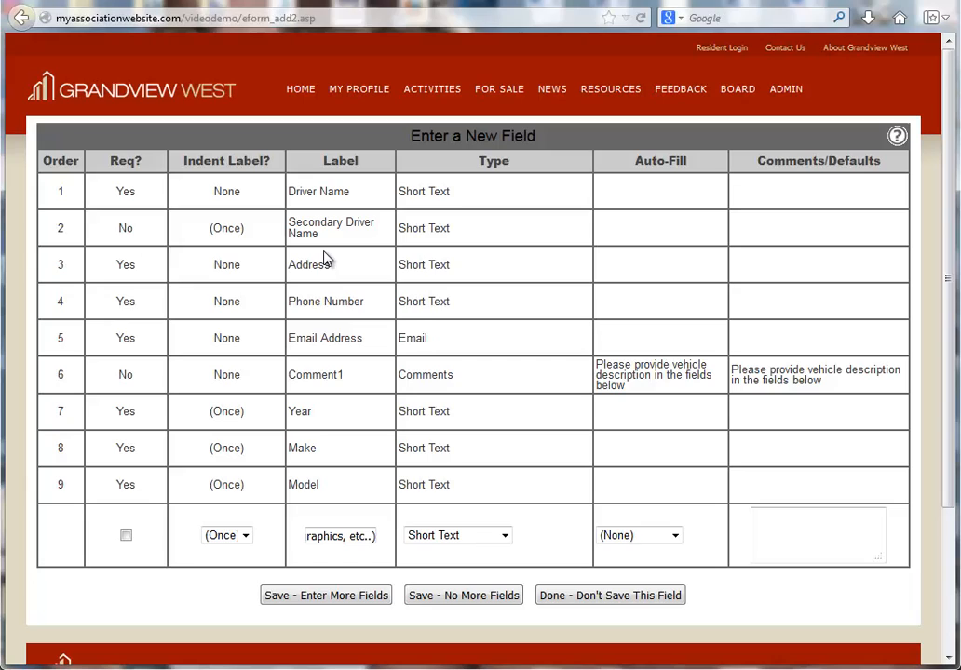
{"action": "mouse_move", "coordinate": [463, 595]}
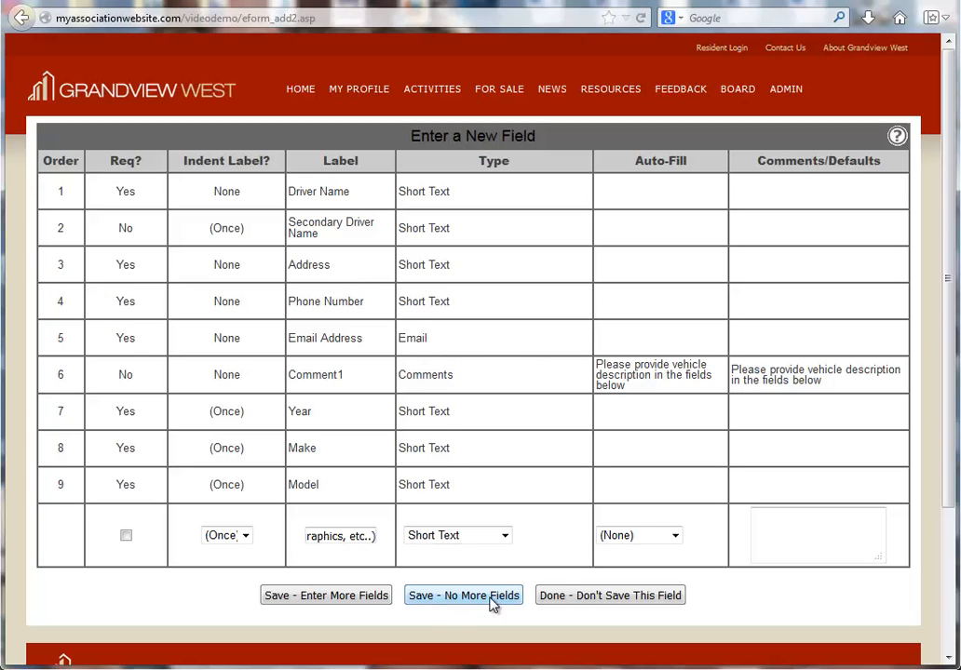
{"action": "left_click", "coordinate": [463, 595]}
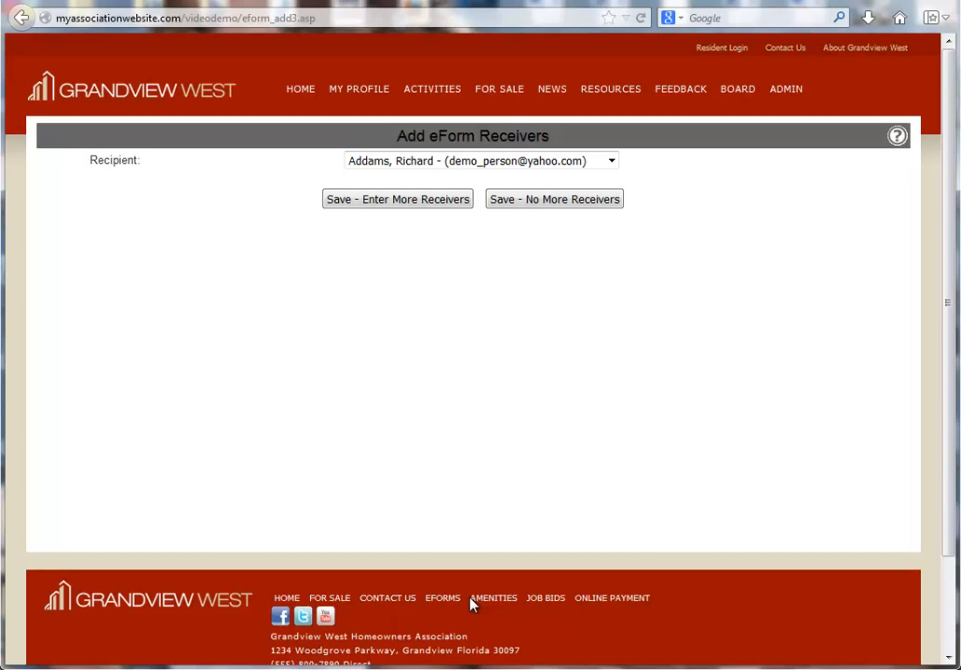
{"action": "mouse_move", "coordinate": [394, 255]}
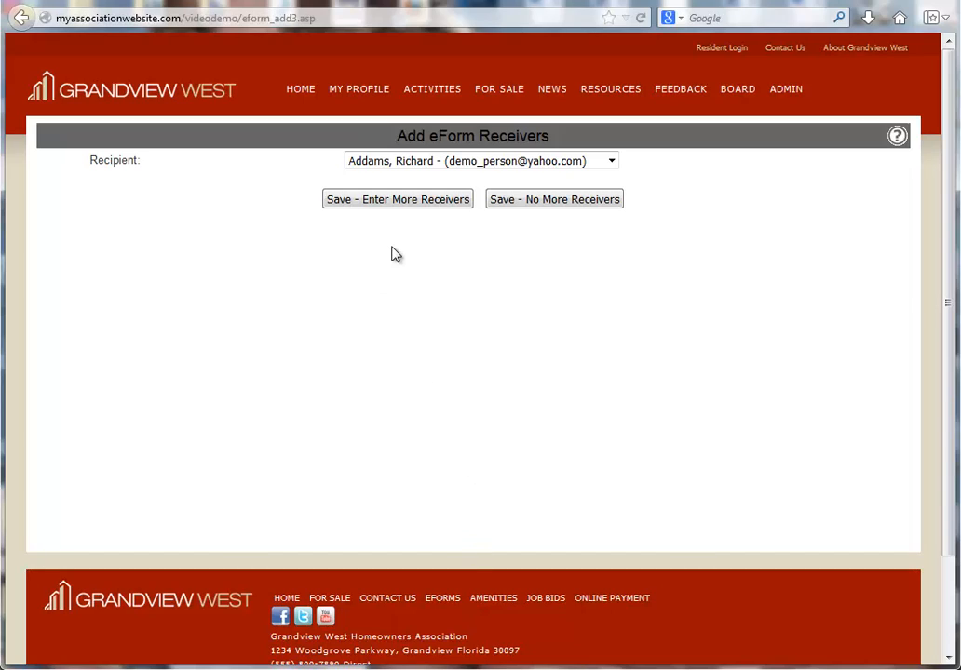
{"action": "mouse_move", "coordinate": [370, 257]}
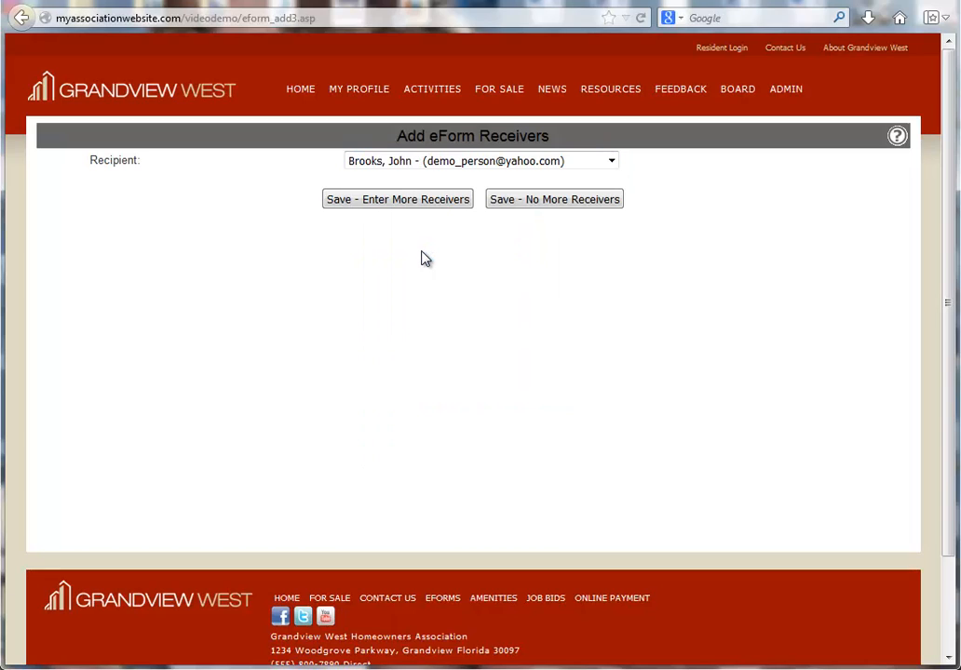
{"action": "mouse_move", "coordinate": [414, 222]}
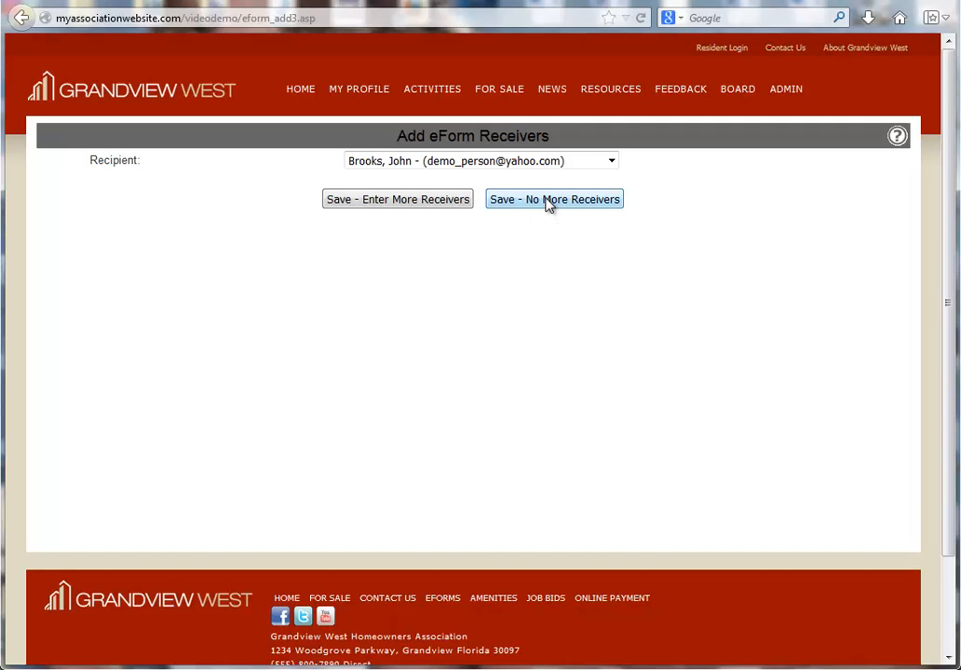
{"action": "left_click", "coordinate": [553, 198]}
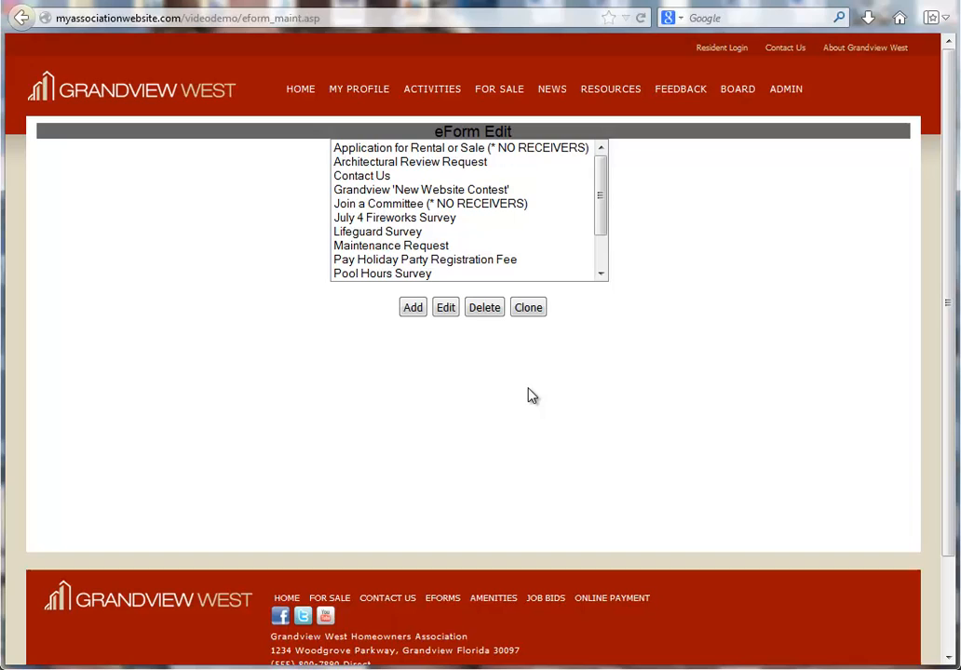
Step: Open Resources > eForms and view the Vehicle Registration eForm
{"action": "left_click", "coordinate": [610, 88]}
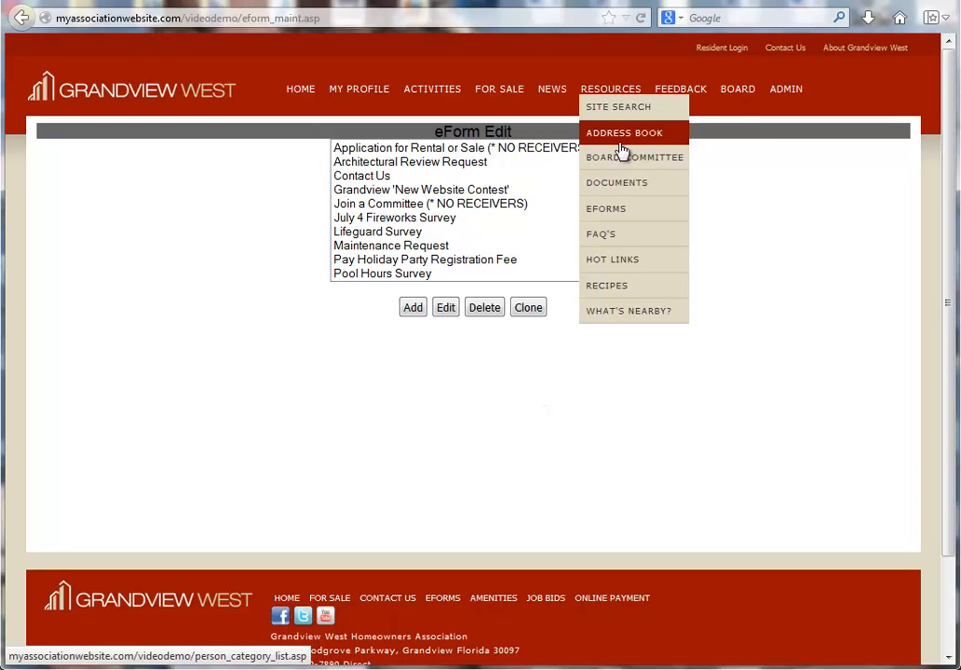
{"action": "left_click", "coordinate": [605, 208]}
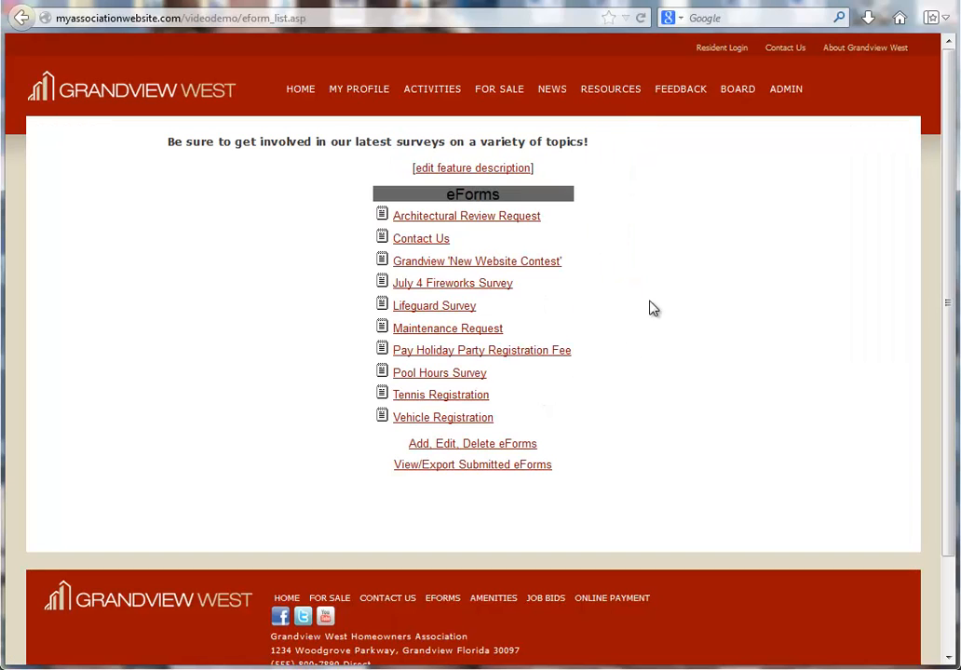
{"action": "left_click", "coordinate": [442, 417]}
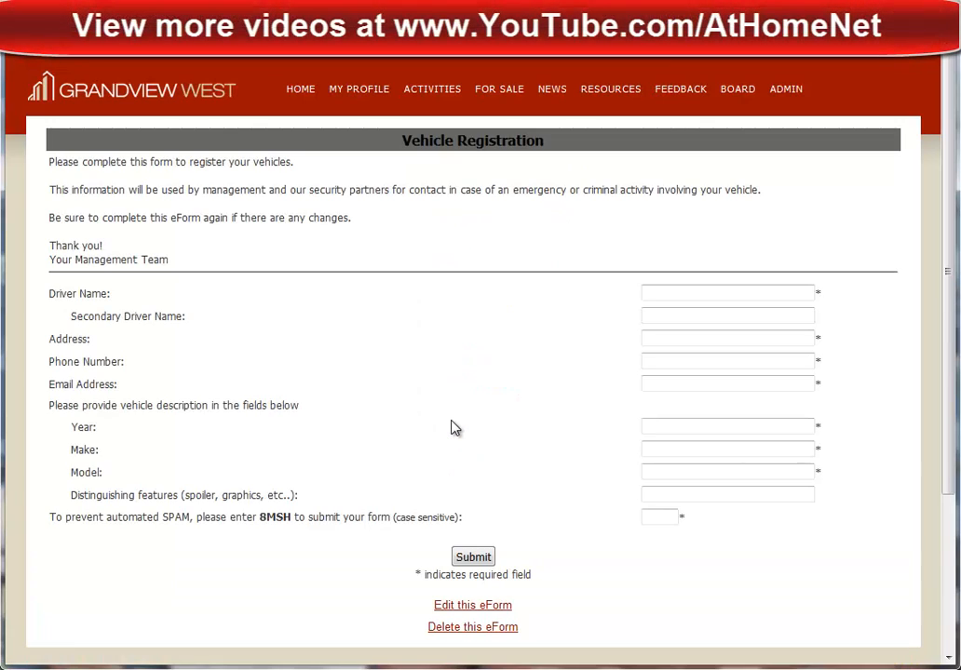